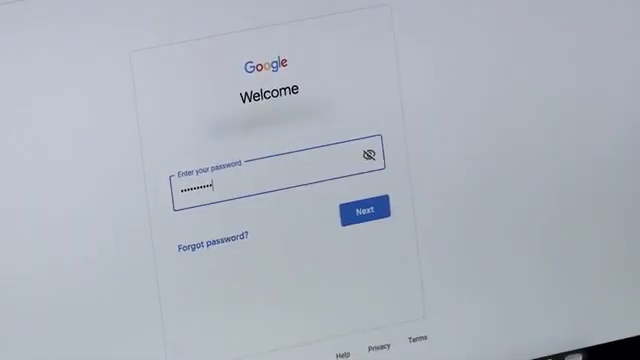
Submit the entered password to reach the 2-Step Verification security key prompt
left_click(362, 212)
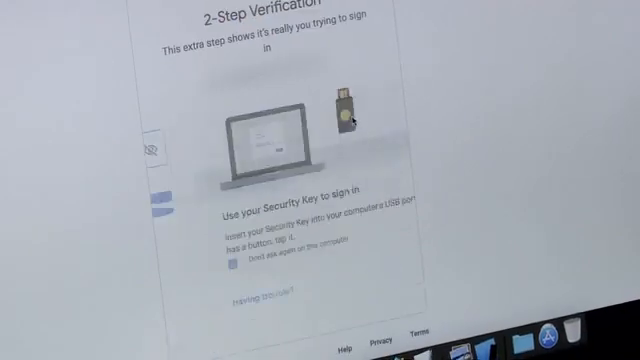